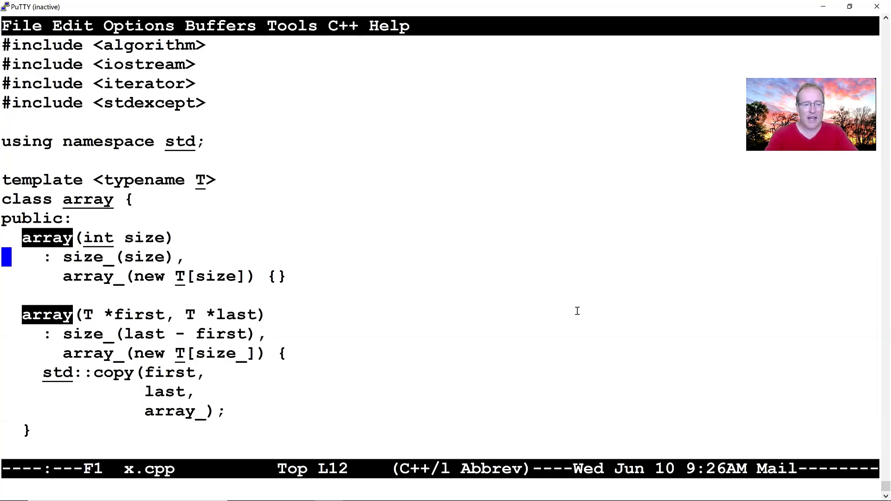
# Add a const operator[] returning const T&, disabled inside #if 0 / #endif.
pyautogui.scroll(-3)
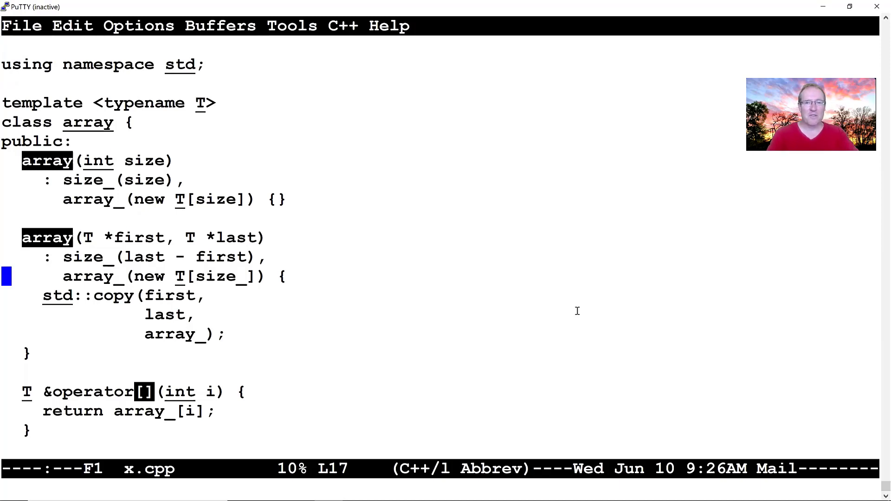
pyautogui.press('Up')
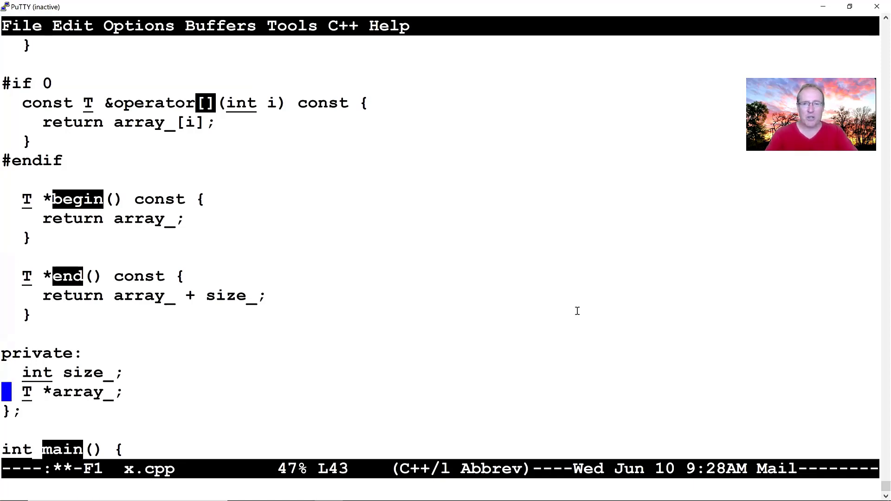
pyautogui.scroll(-3)
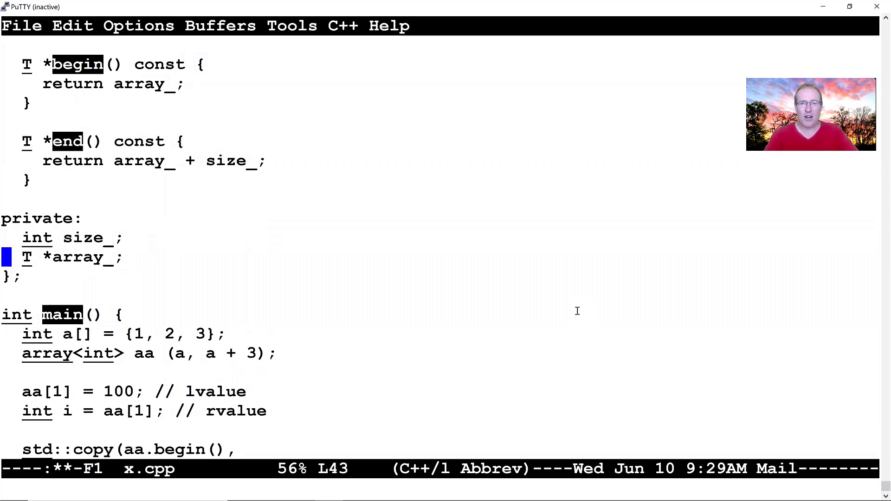
pyautogui.scroll(-3)
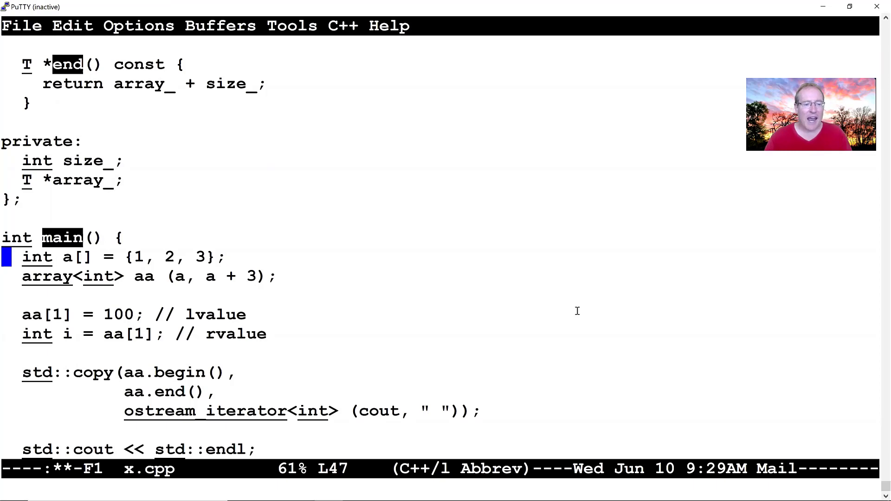
pyautogui.press('Down')
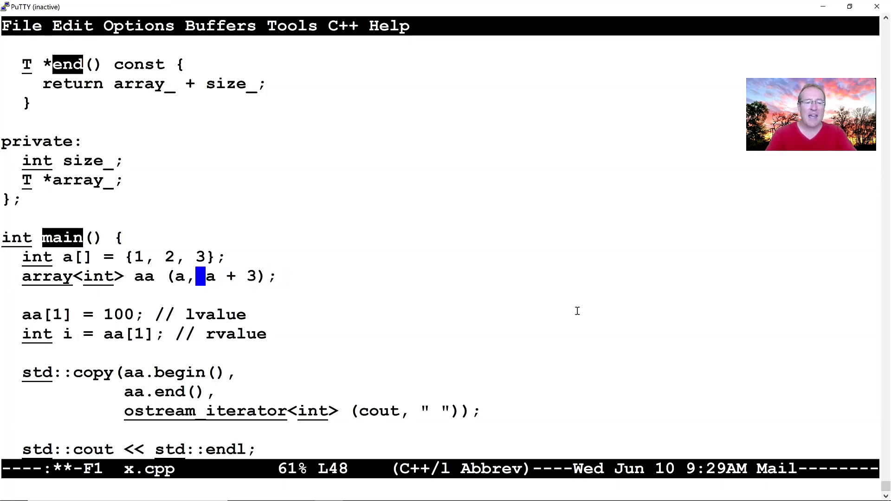
pyautogui.press('Up')
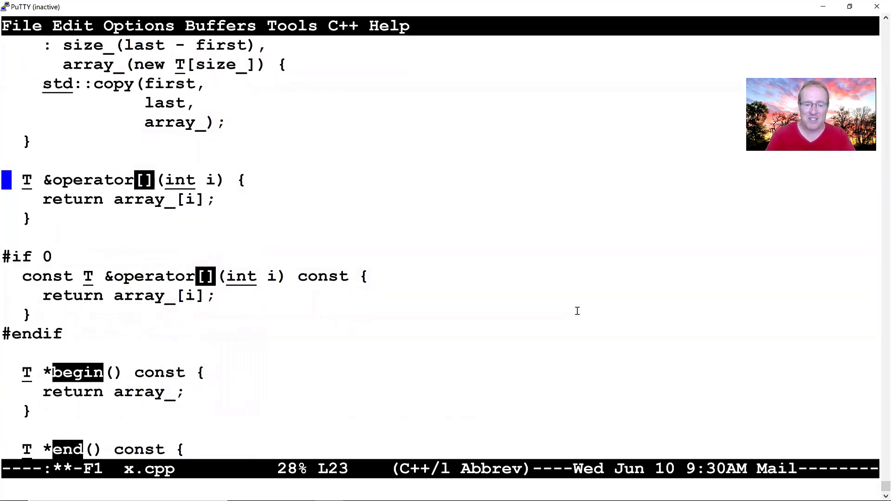
pyautogui.scroll(-3)
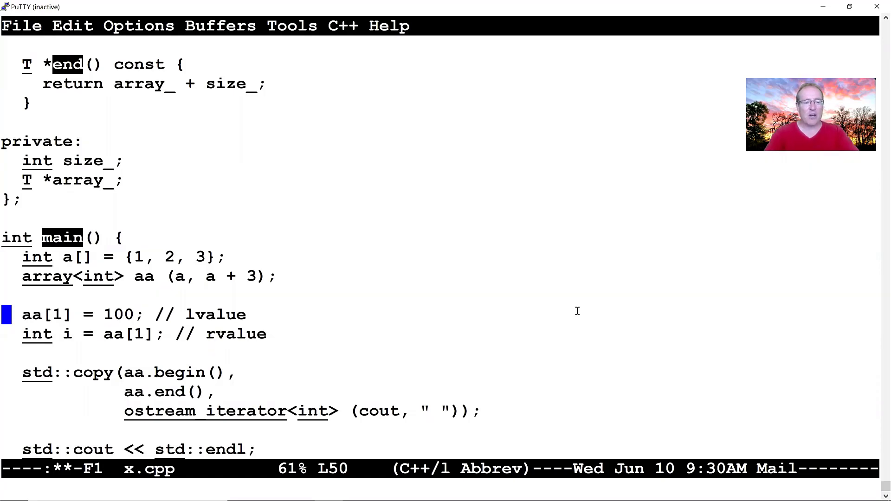
pyautogui.press('Down')
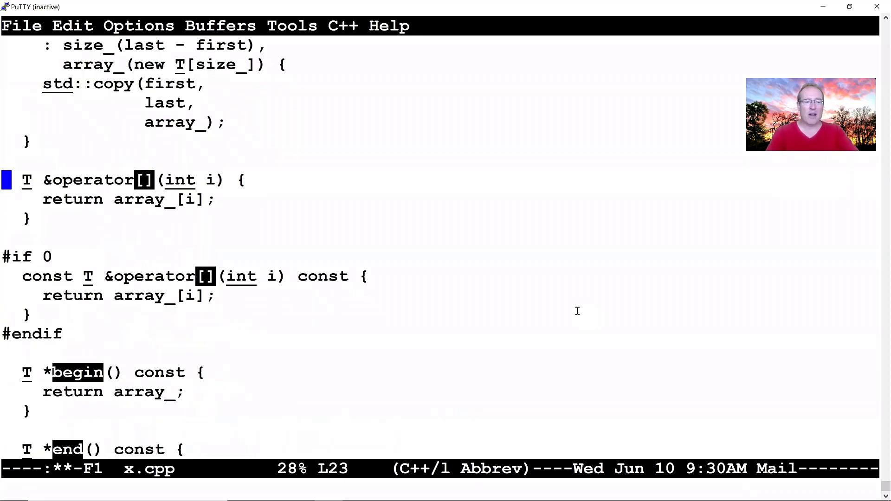
pyautogui.scroll(-3)
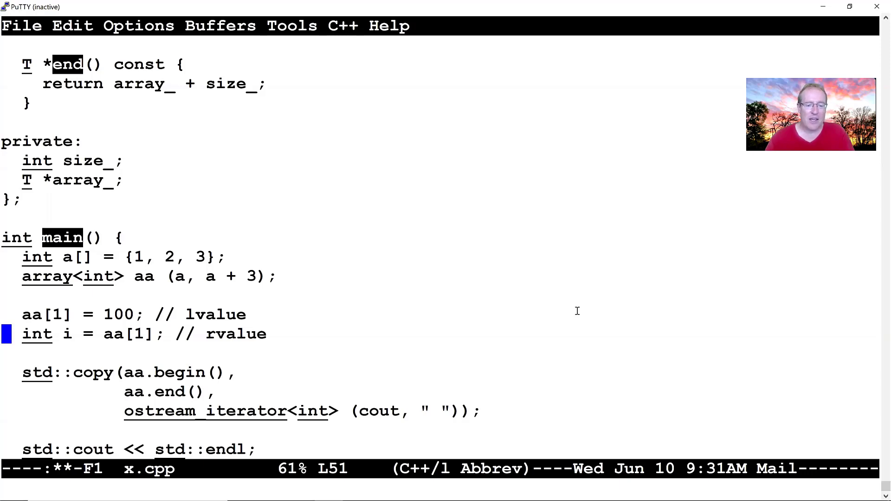
pyautogui.press('down')
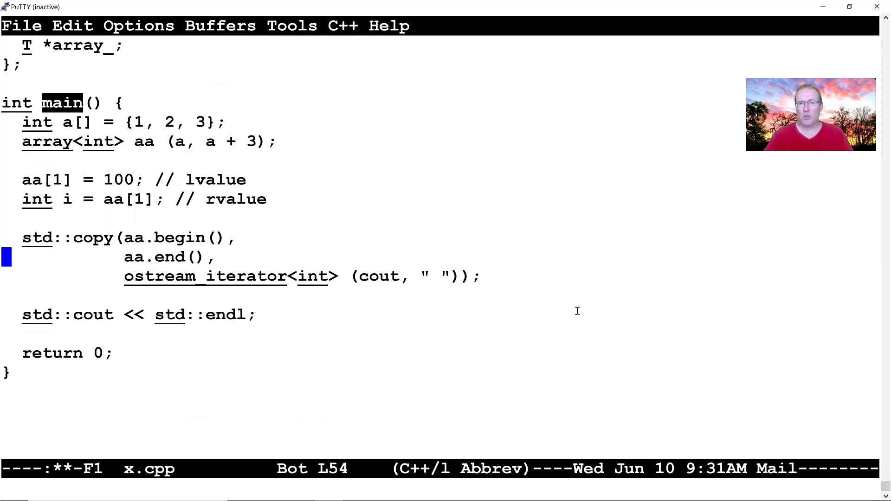
# Save x.cpp with C-x C-s and move to the array<int> aa line in main.
pyautogui.press('Down')
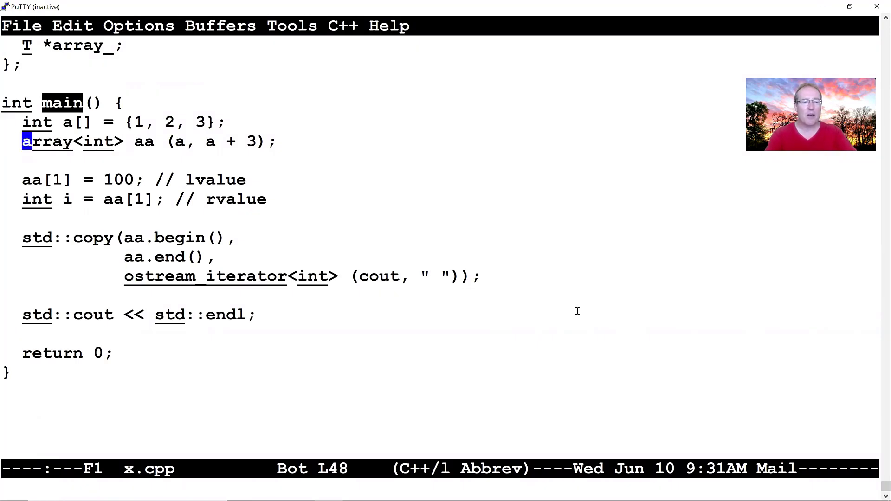
# Declare aa as const array<int> and comment out the aa[1] = 100 assignment.
pyautogui.write('const')
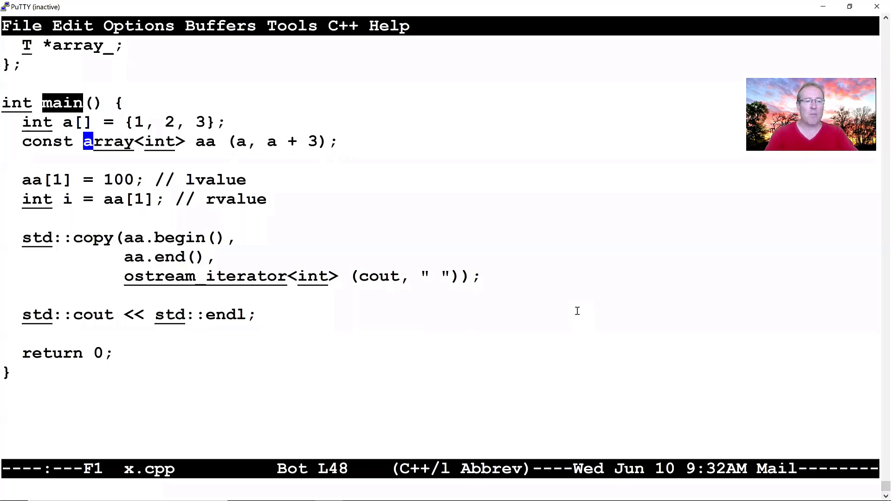
pyautogui.write('//')
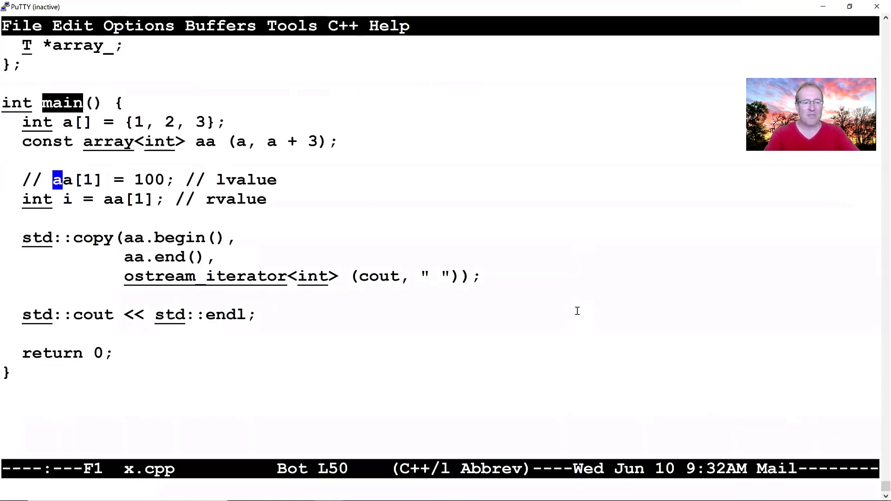
pyautogui.press('Down')
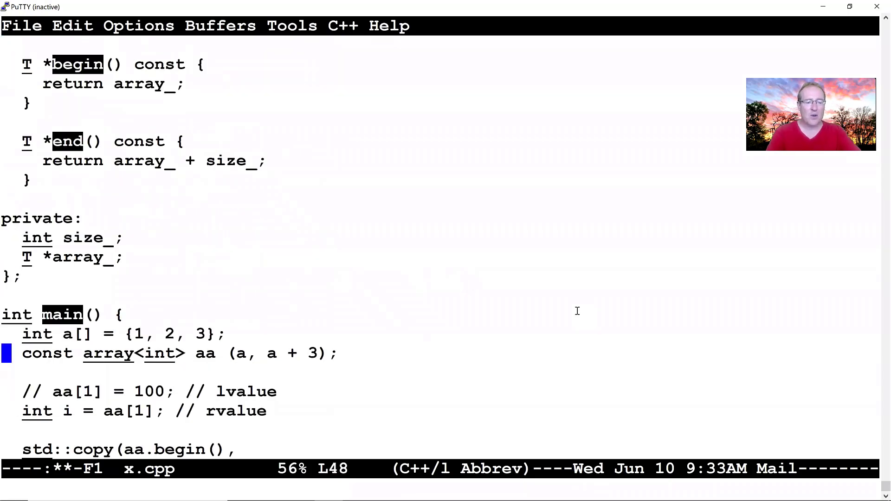
# Enable const T &operator[](int i) const returning array_[i], then save x.cpp.
pyautogui.scroll(-3)
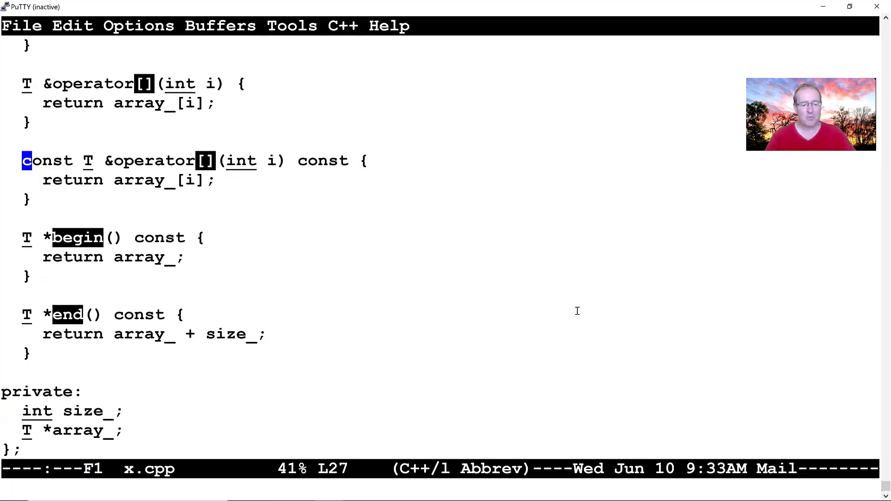
# Compile with g++ -std=c++0x x.cpp, run ./a.out, and fg back into Emacs.
pyautogui.scroll(-3)
pyautogui.write('g++ -std=c++0x x.cpp')
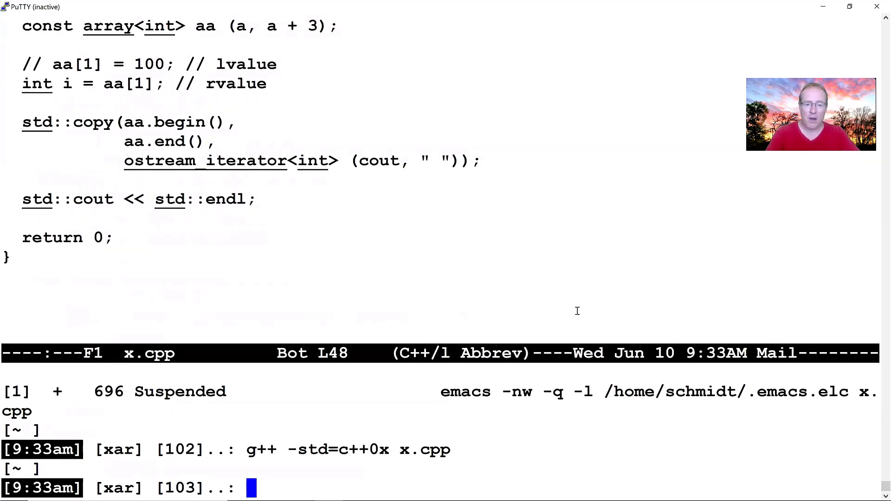
pyautogui.write('./a.out')
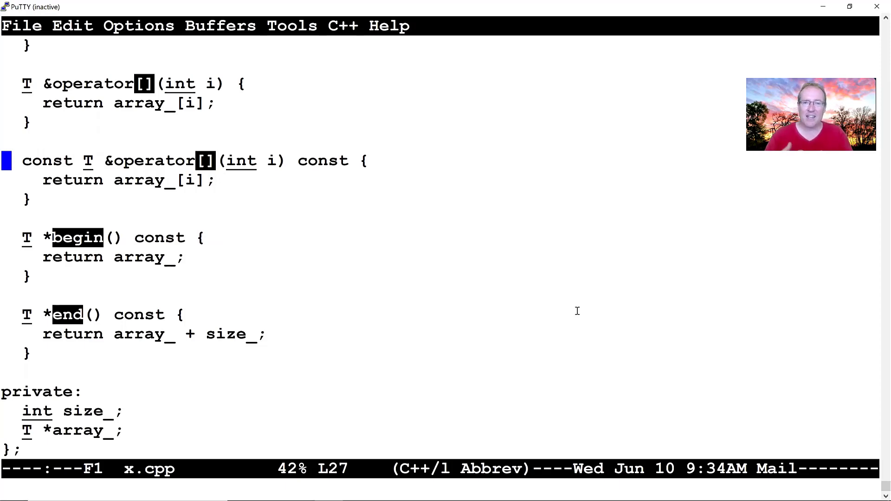
# Begin typing array(const on a new line after the first/last range constructor.
pyautogui.scroll(-3)
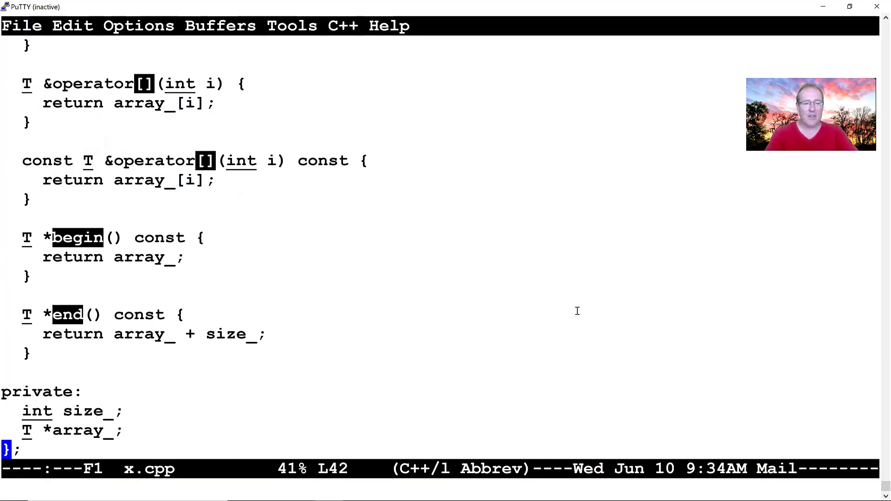
pyautogui.scroll(3)
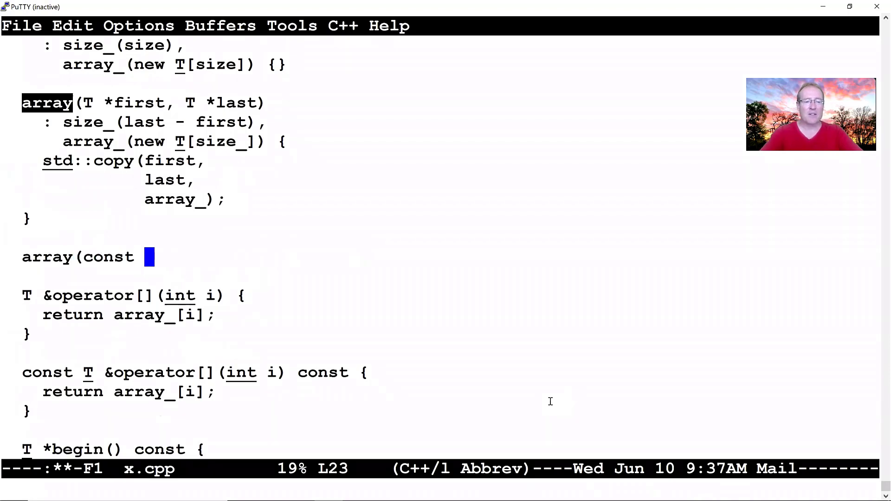
# Write array(const array &rhs) and the assignment signature below it, undoing the <T> experiment.
pyautogui.write('array')
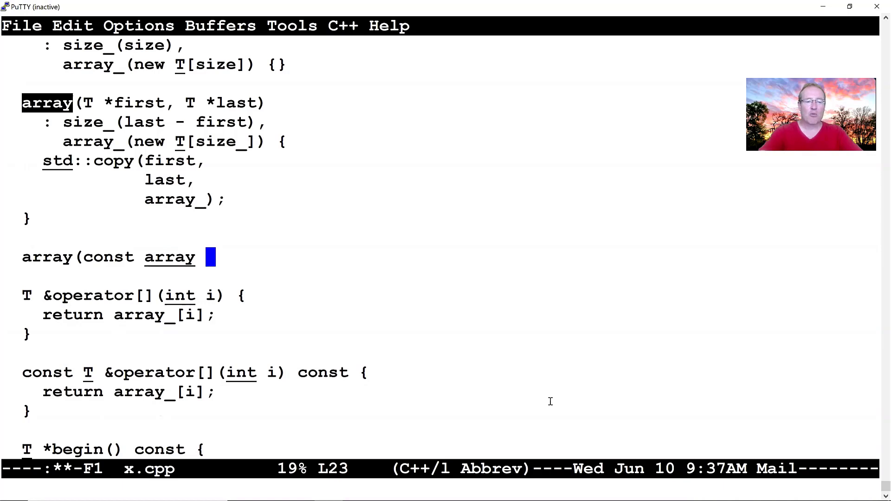
pyautogui.write('&rhs) ...')
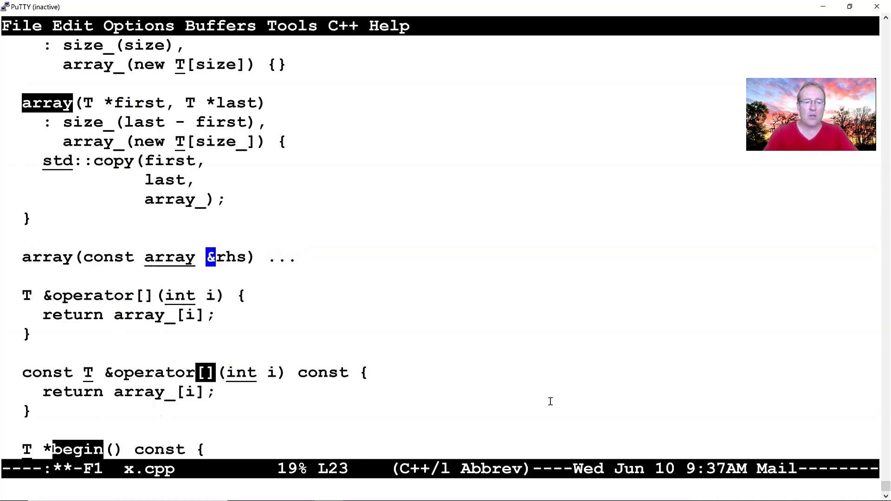
pyautogui.write('<T>')
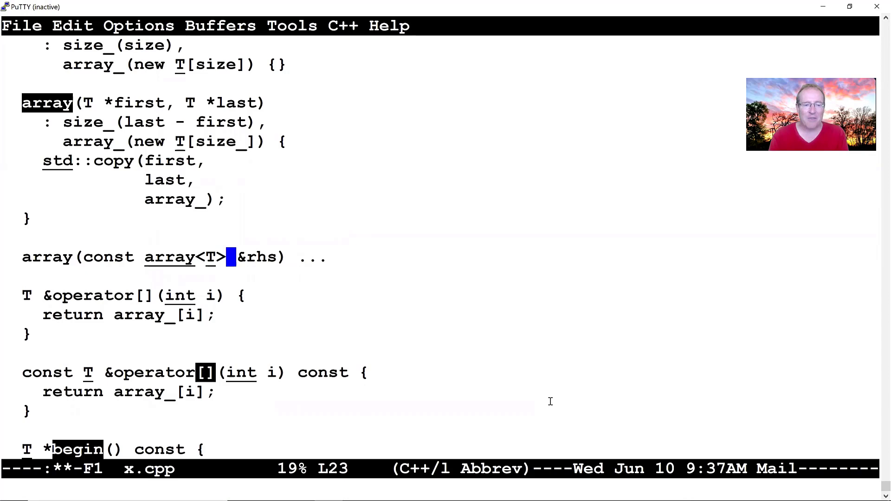
pyautogui.press('ctrl+space')
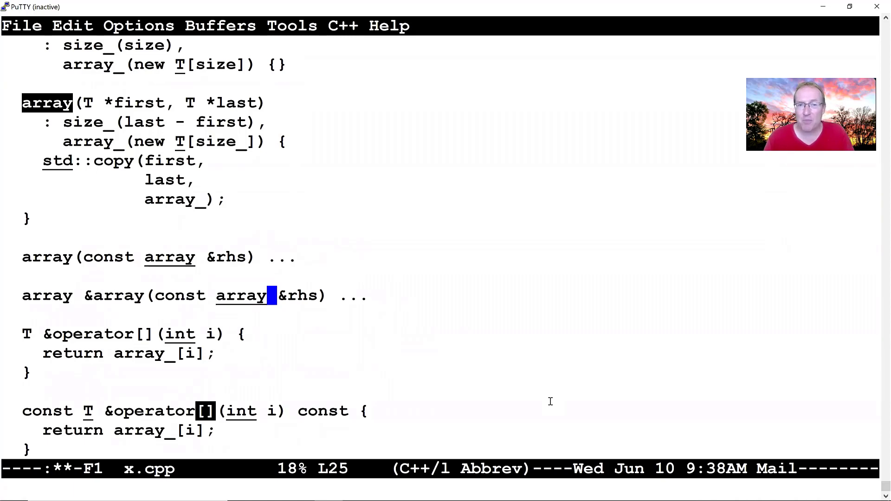
pyautogui.write('<')
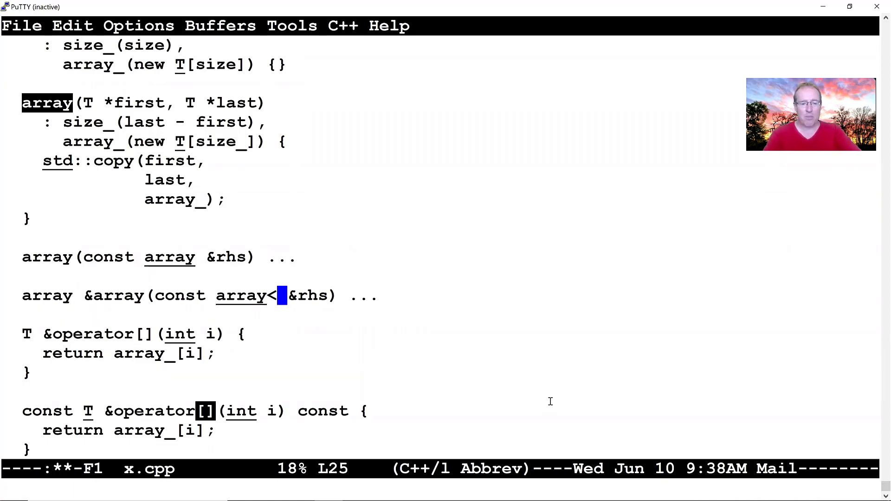